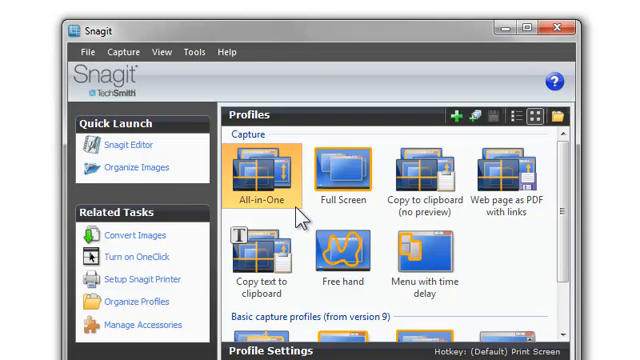
Step: Scroll the Trek bikes page in preparation for an All-in-One capture
{"action": "scroll", "scroll_direction": "down", "scroll_amount": 3}
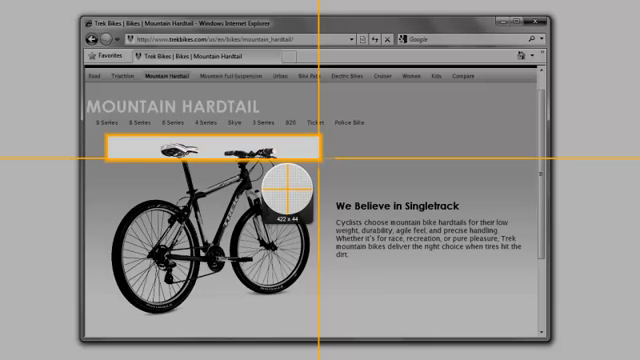
Step: Fine-tune the region around the blue mountain bike photo and finish the capture
{"action": "key", "text": "ctrl"}
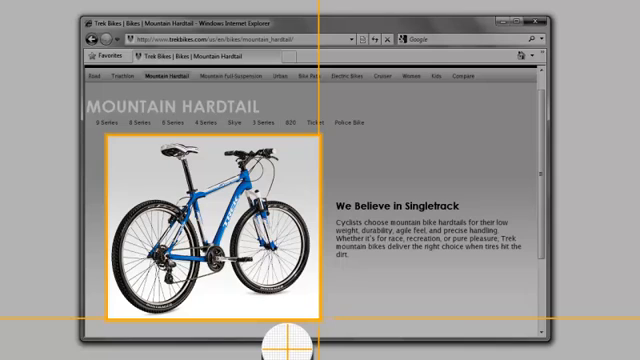
{"action": "key", "text": "shift"}
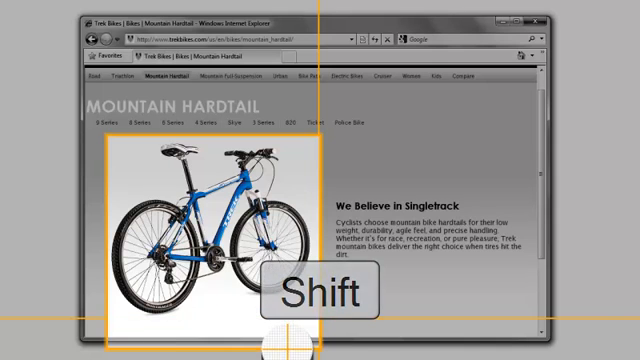
{"action": "key", "text": "Enter"}
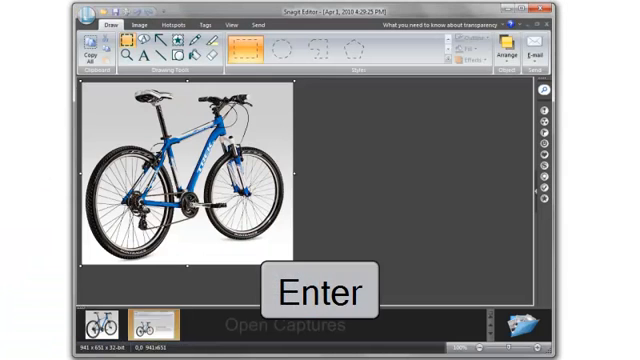
{"action": "key", "text": "Enter"}
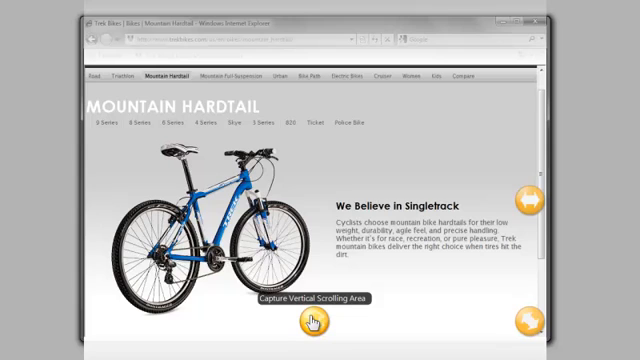
Step: Start the vertical scrolling capture of the Mountain Hardtail page
{"action": "left_click", "coordinate": [310, 318]}
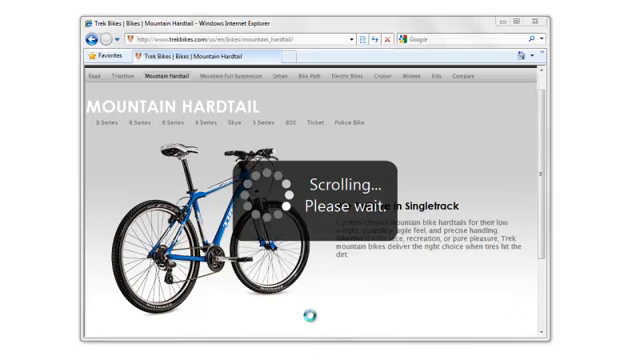